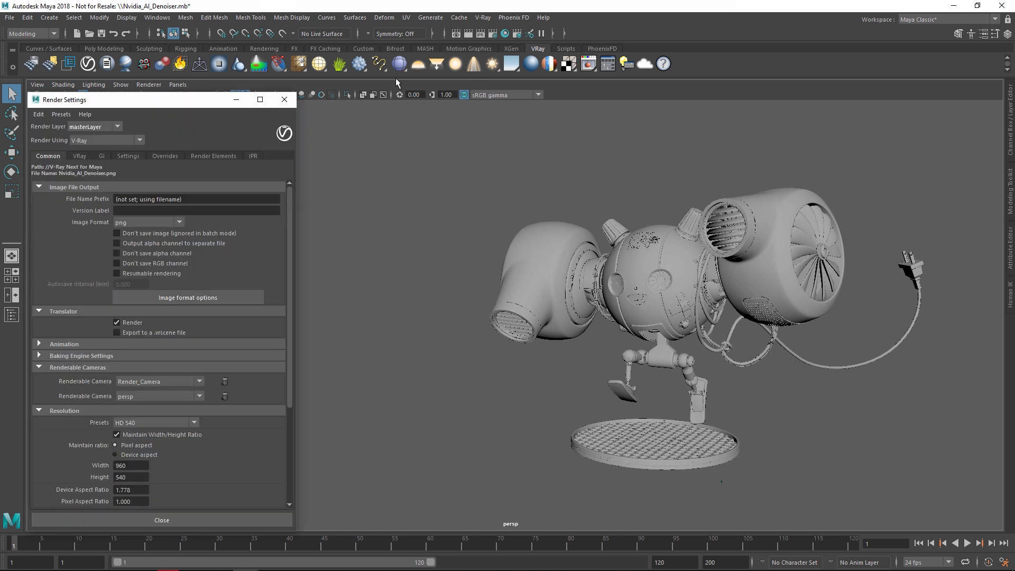
Step: Choose Denoiser from the available V-Ray render elements list
{"action": "left_click", "coordinate": [213, 155]}
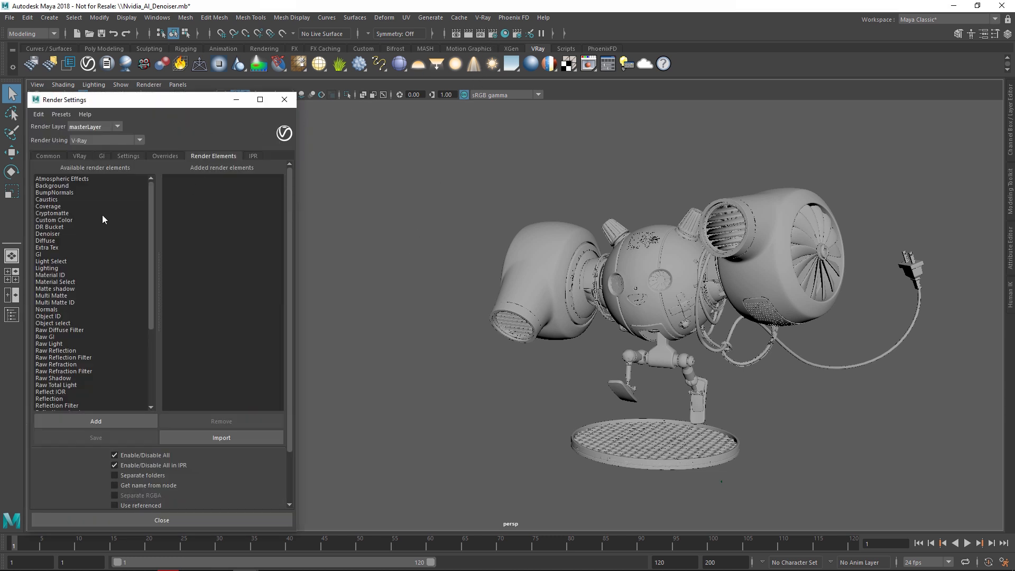
{"action": "left_click", "coordinate": [48, 233]}
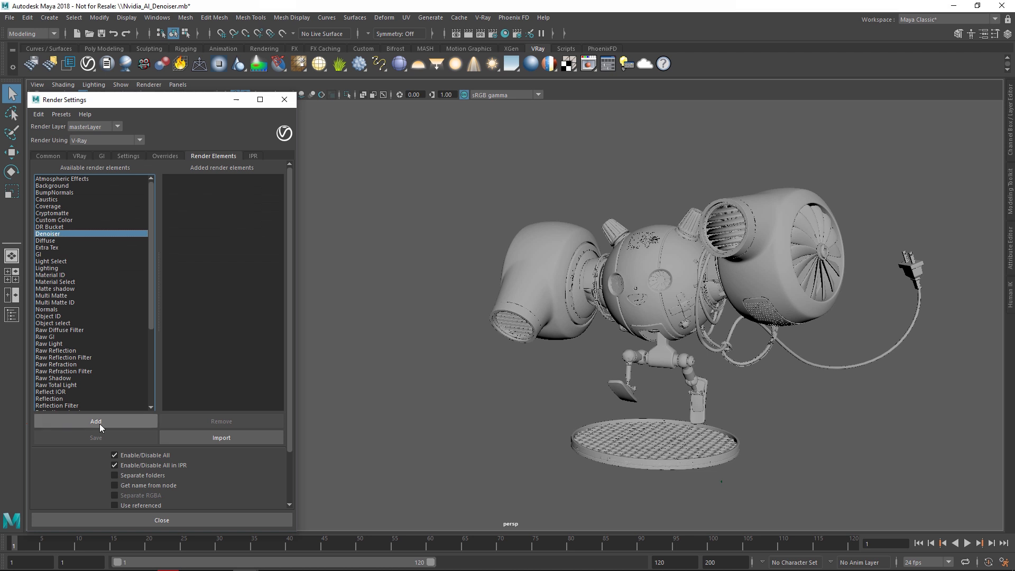
Step: Add the vrayRE_Denoiser element and set its engine to NVIDIA AI denoiser
{"action": "left_click", "coordinate": [95, 421]}
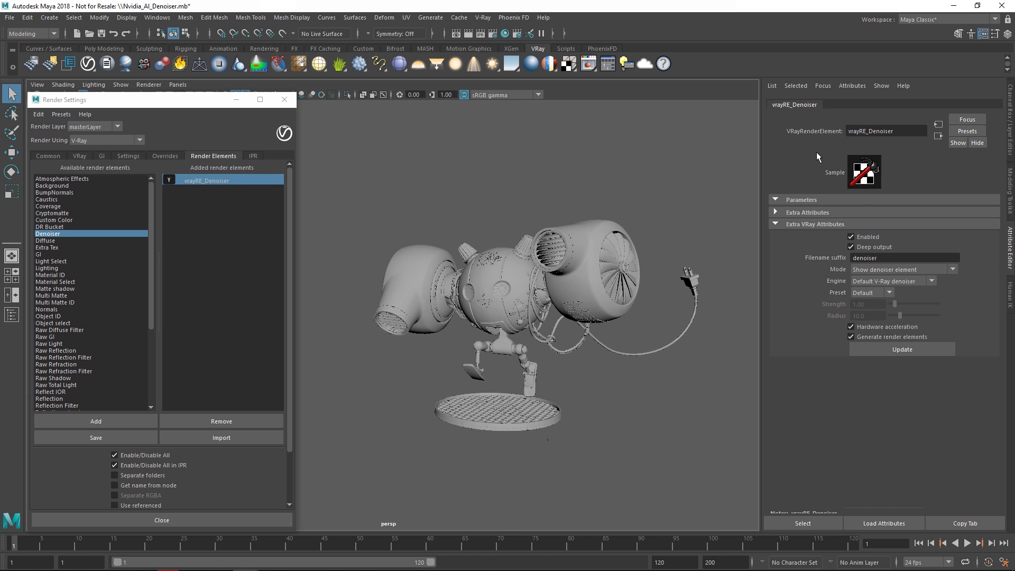
{"action": "mouse_move", "coordinate": [858, 271]}
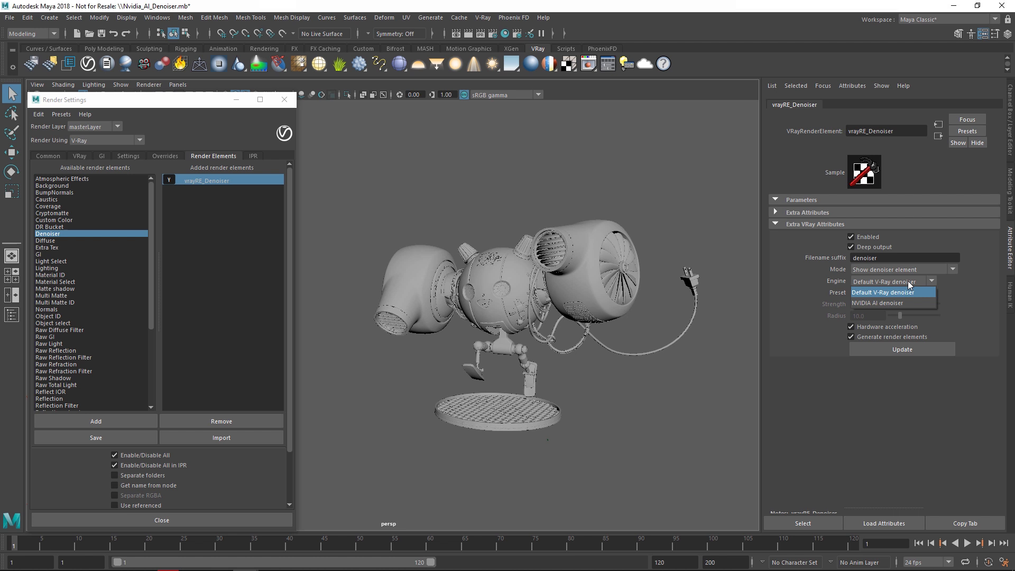
{"action": "mouse_move", "coordinate": [899, 304]}
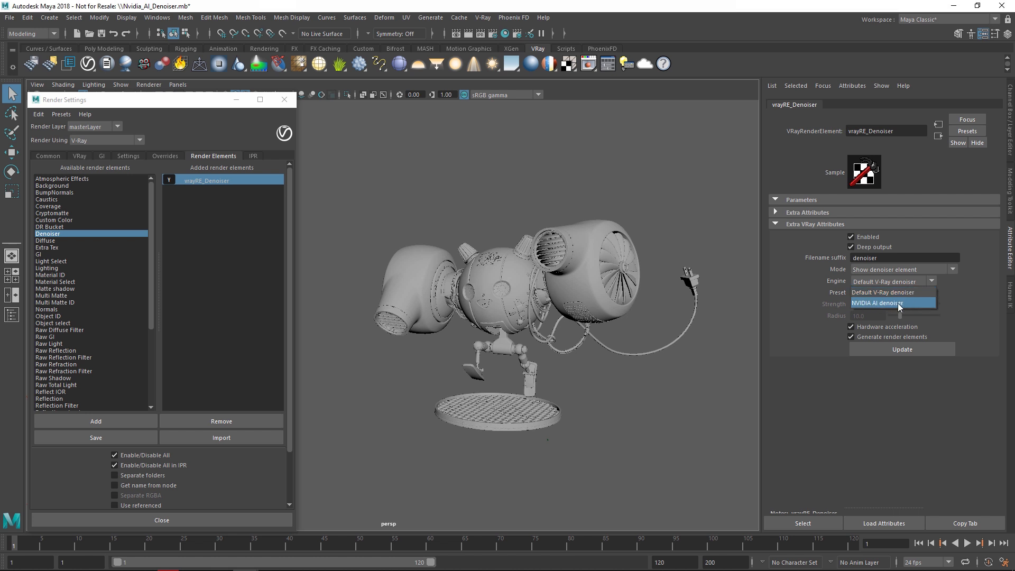
{"action": "left_click", "coordinate": [881, 303]}
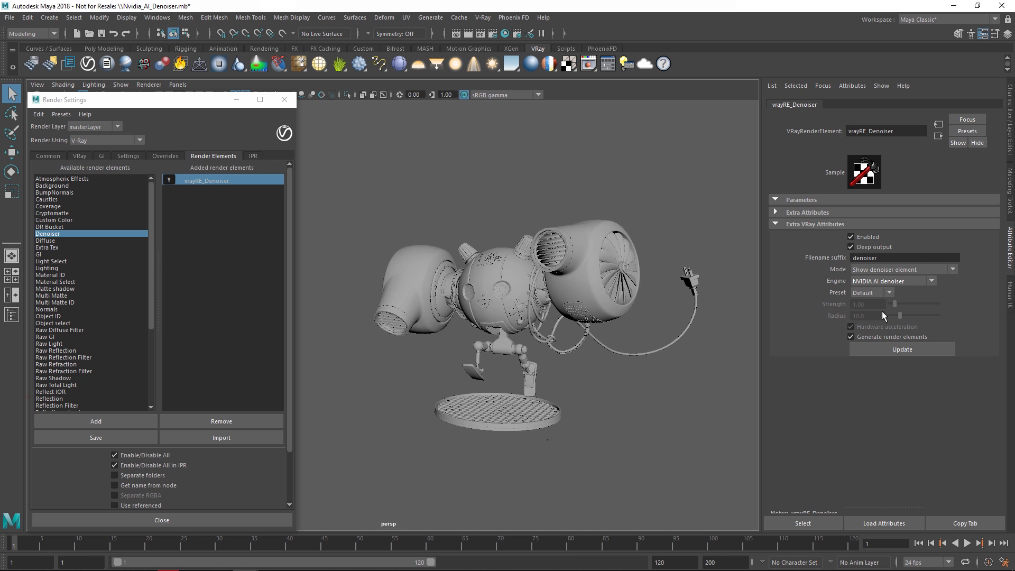
{"action": "mouse_move", "coordinate": [385, 214]}
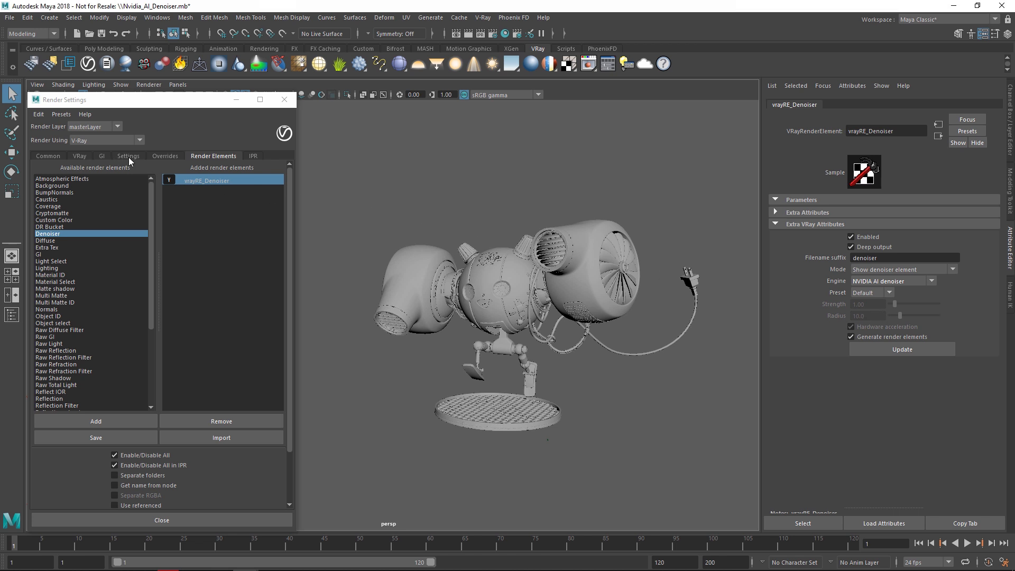
Step: Confirm post effects rate 100 in V-Ray Settings and close Render Settings
{"action": "left_click", "coordinate": [128, 155]}
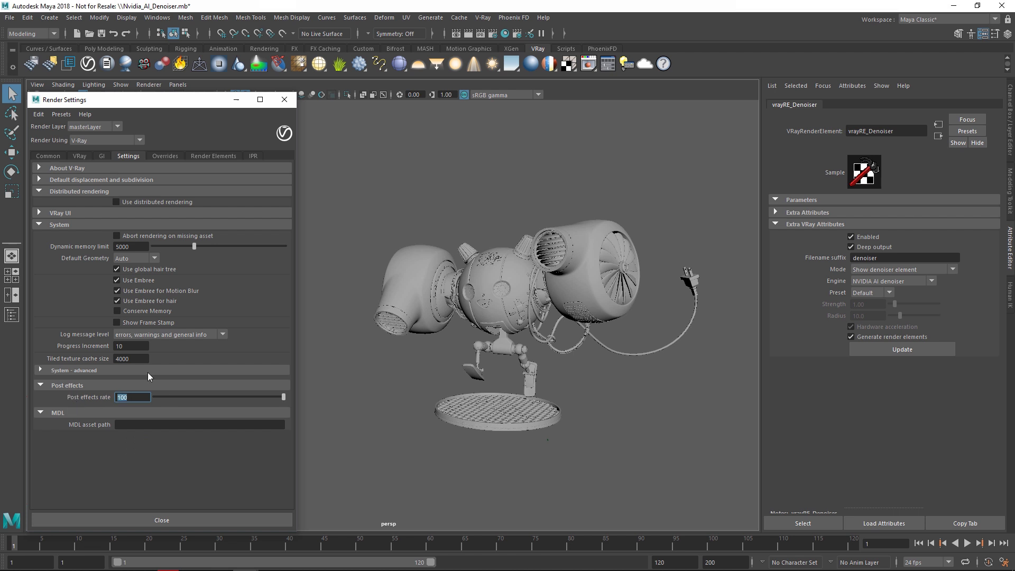
{"action": "left_click", "coordinate": [161, 520]}
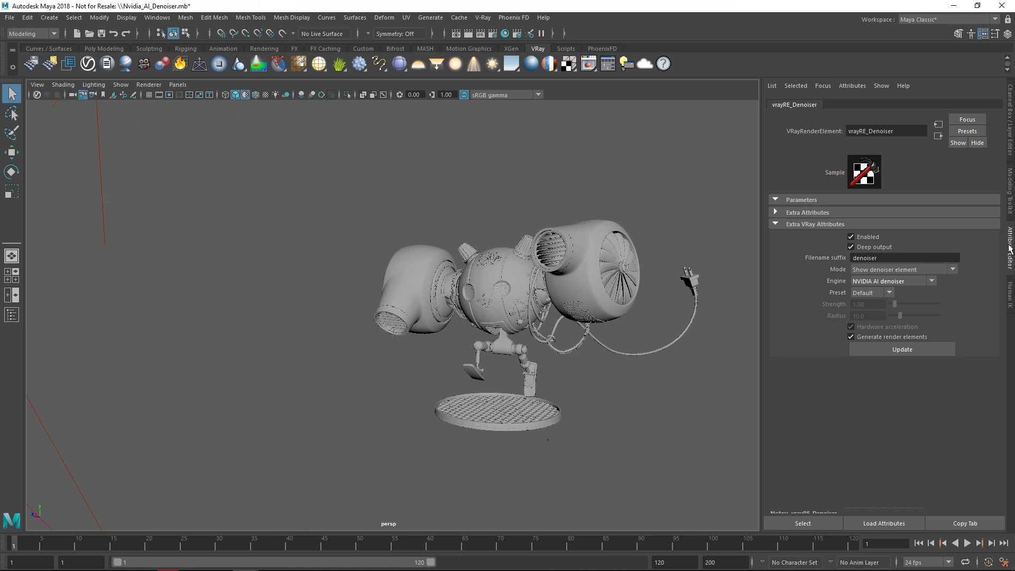
Step: Start V-Ray IPR of the robot and display the denoised effectsResult channel
{"action": "left_click", "coordinate": [482, 33]}
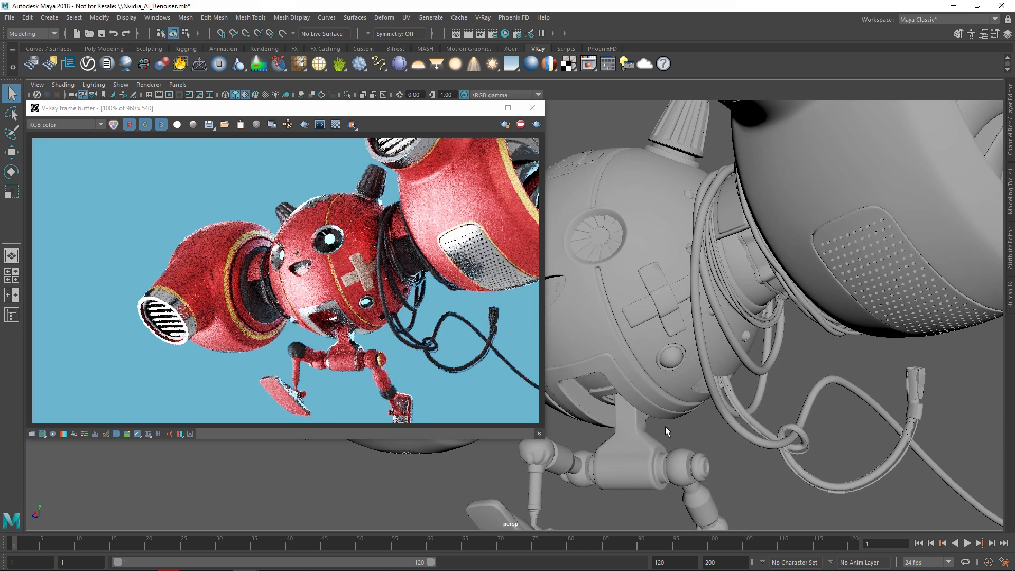
{"action": "left_click", "coordinate": [64, 125]}
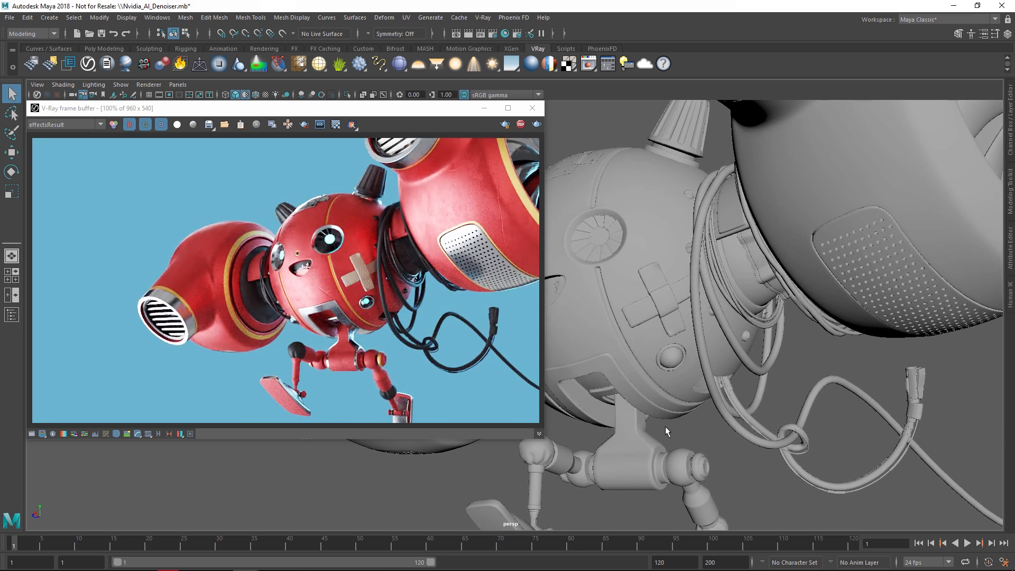